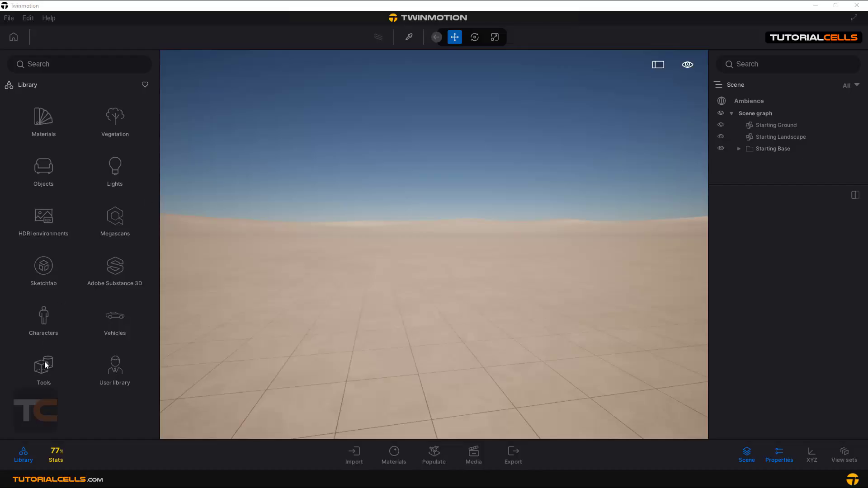
# - Show the Tools category of the library with cycloramas and virtual production assets
pyautogui.click(43, 371)
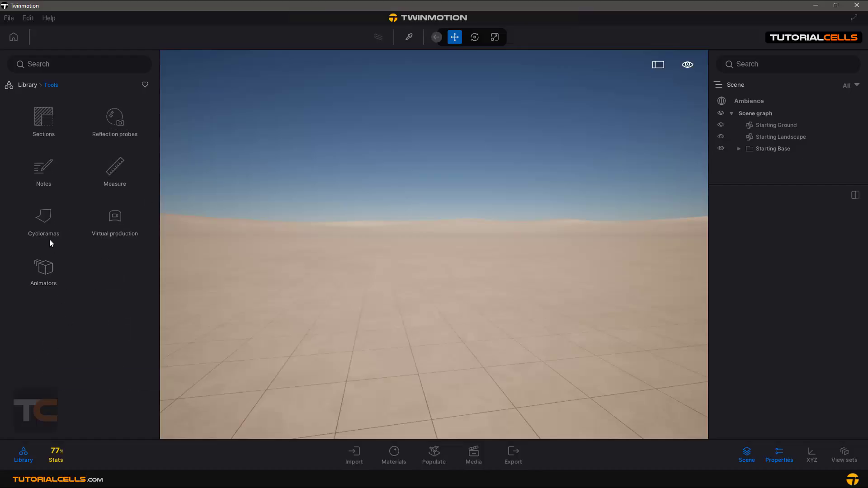
pyautogui.moveTo(96, 239)
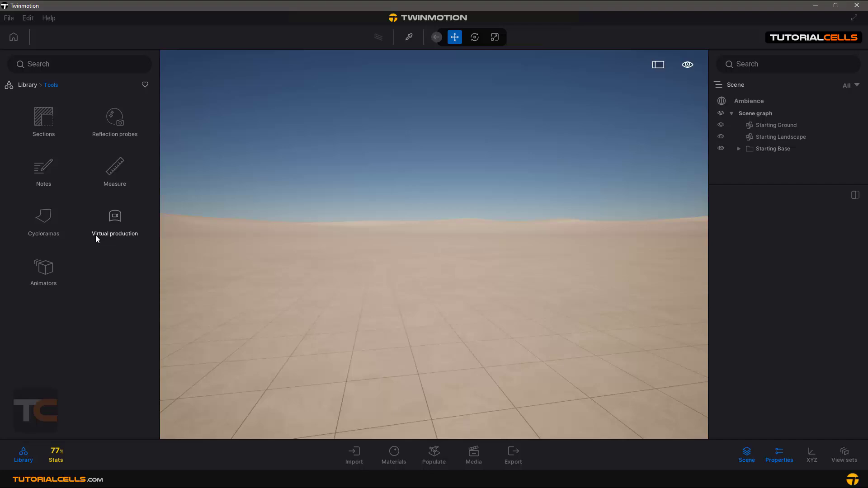
pyautogui.moveTo(44, 224)
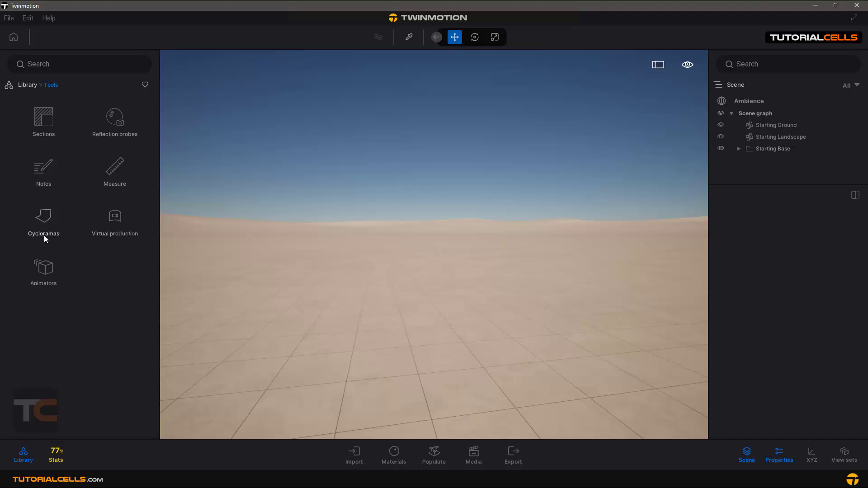
pyautogui.moveTo(128, 241)
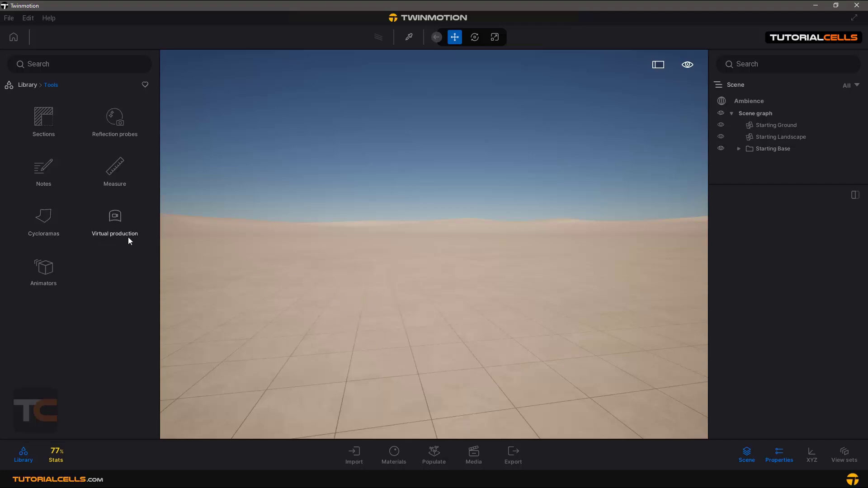
pyautogui.moveTo(47, 223)
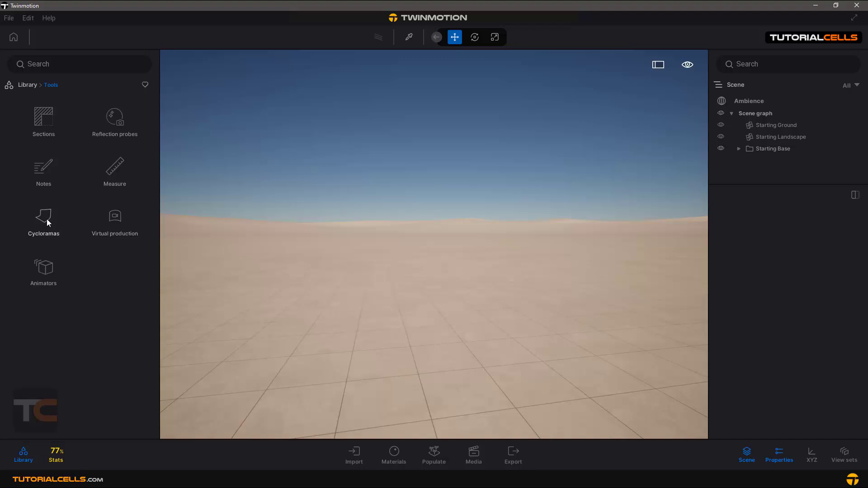
# - Show the cyclorama backdrop shapes: L, C, U, S curves, corner, cove, domes and plane
pyautogui.click(44, 222)
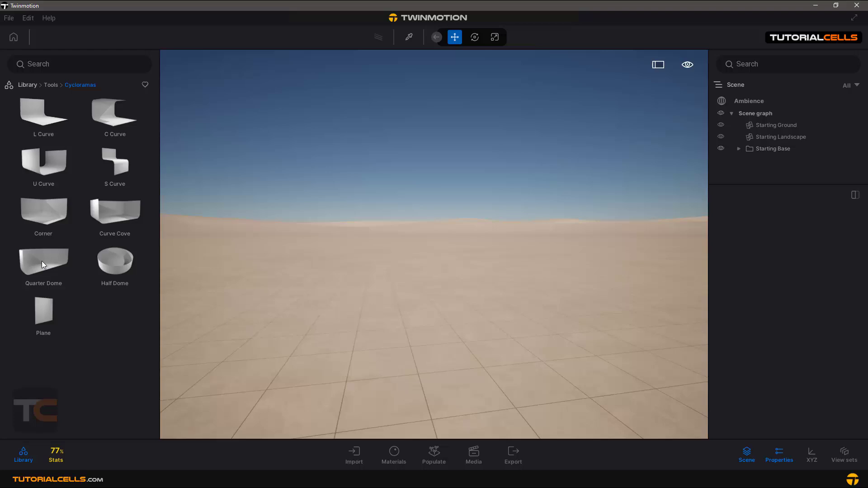
pyautogui.moveTo(44, 113)
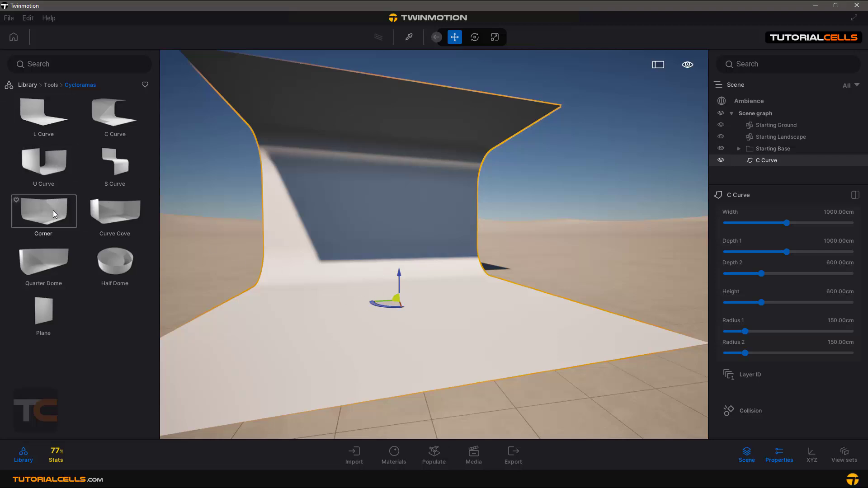
pyautogui.moveTo(77, 160)
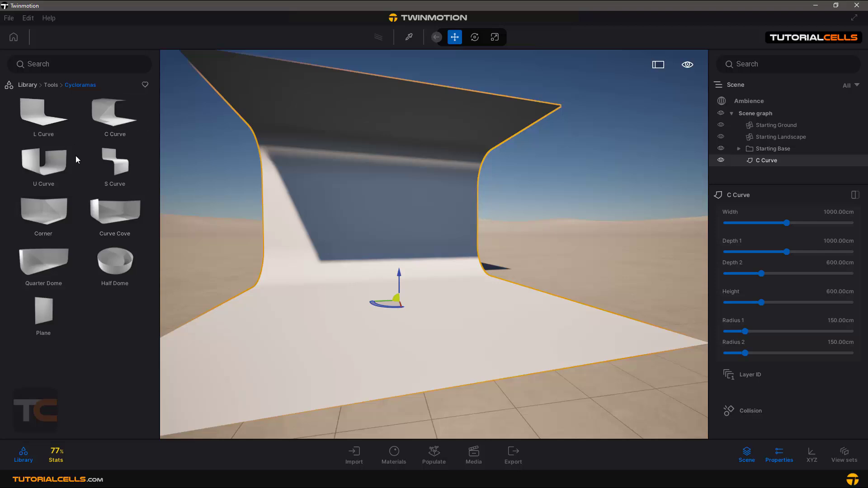
pyautogui.moveTo(788, 223)
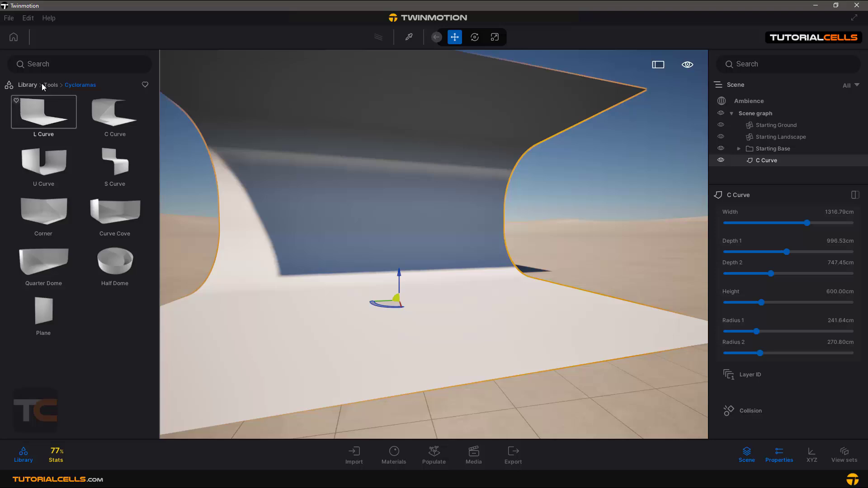
# - Browse from the library top level into the Studio HDRI environments and their thumbnails
pyautogui.click(27, 84)
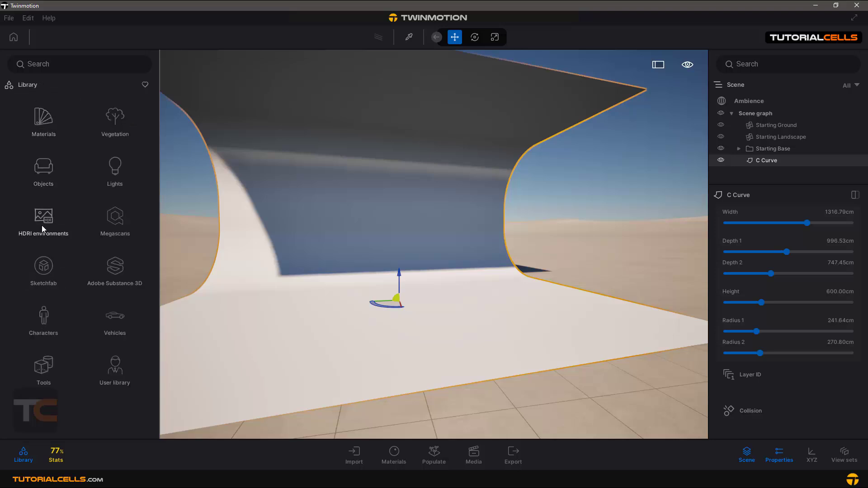
pyautogui.click(44, 220)
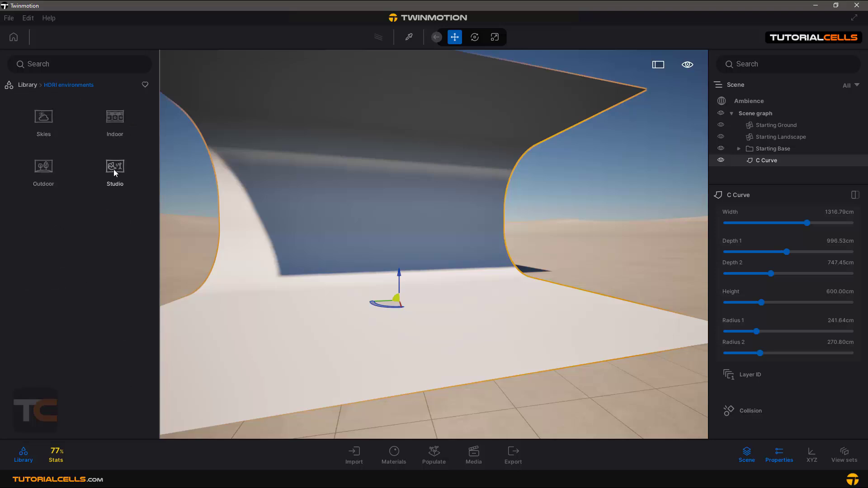
pyautogui.click(115, 169)
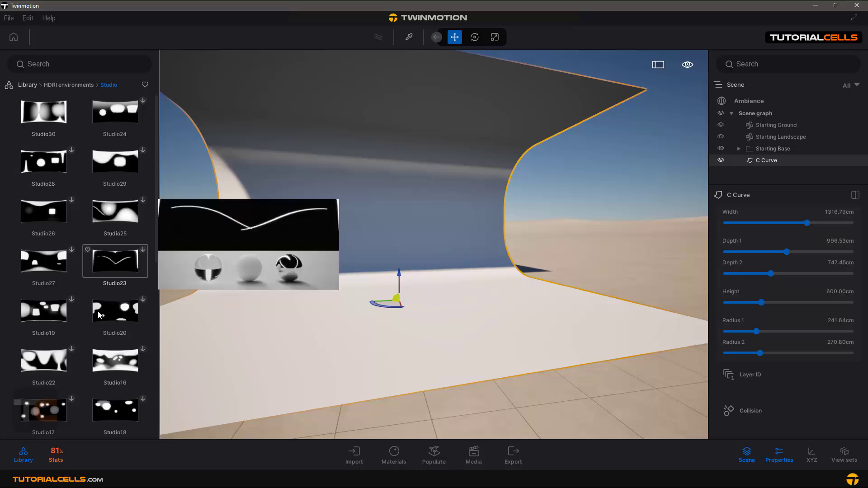
pyautogui.click(114, 310)
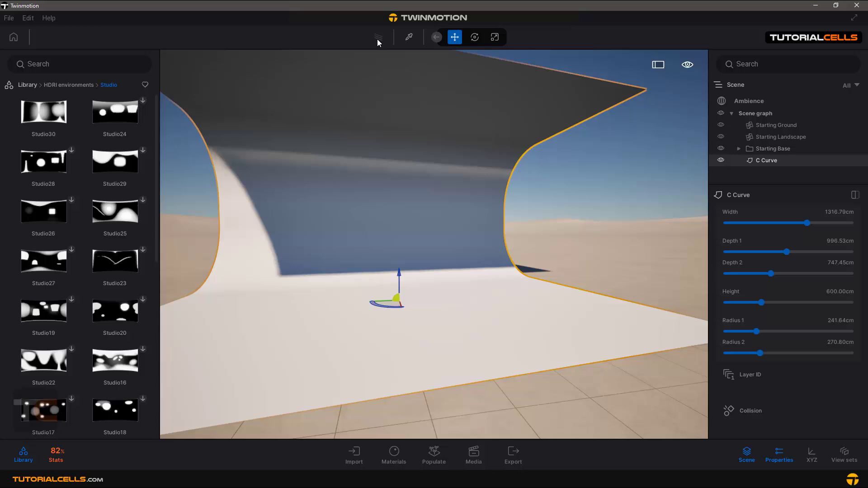
pyautogui.moveTo(379, 38)
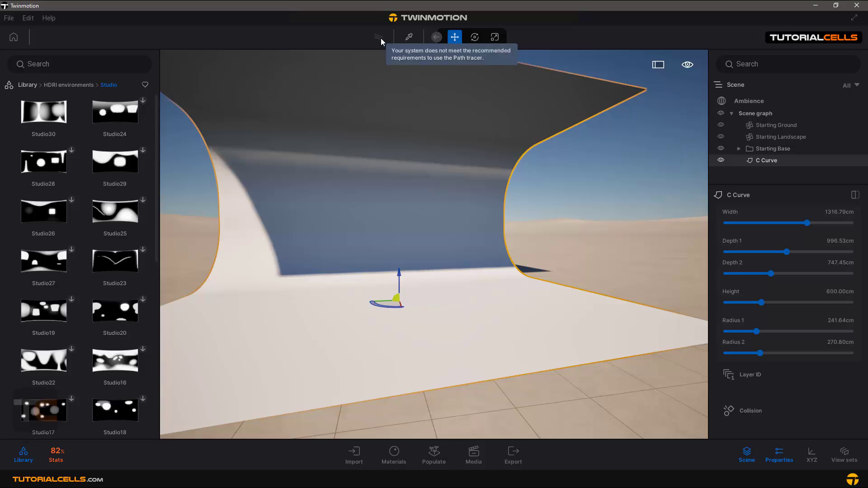
pyautogui.moveTo(324, 291)
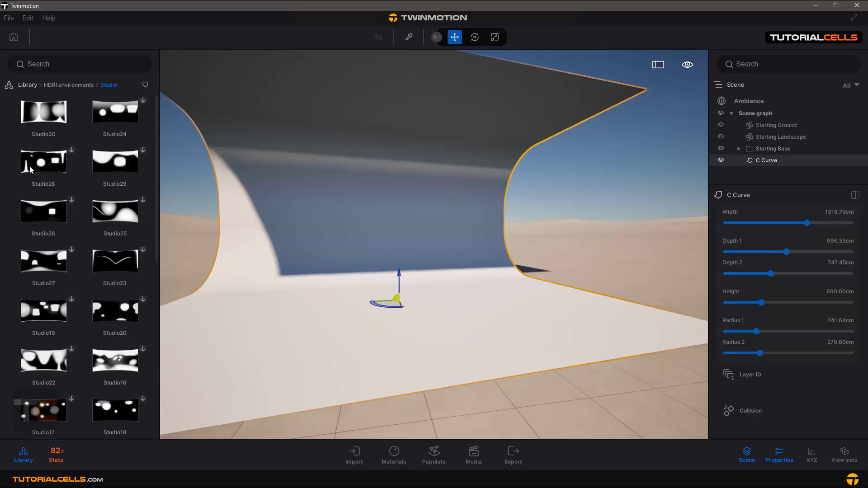
# - Return to Tools > Cycloramas, add and adjust a Corner cyclorama, leaving the scene cleared of cycloramas
pyautogui.click(26, 85)
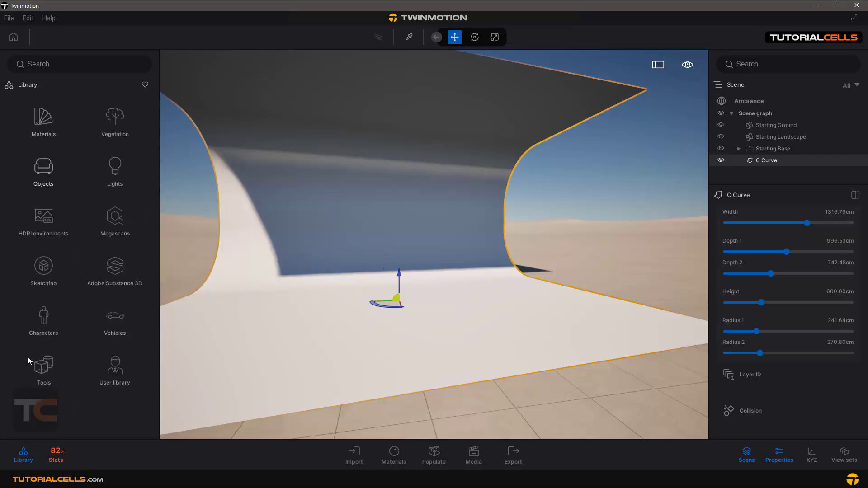
pyautogui.click(43, 368)
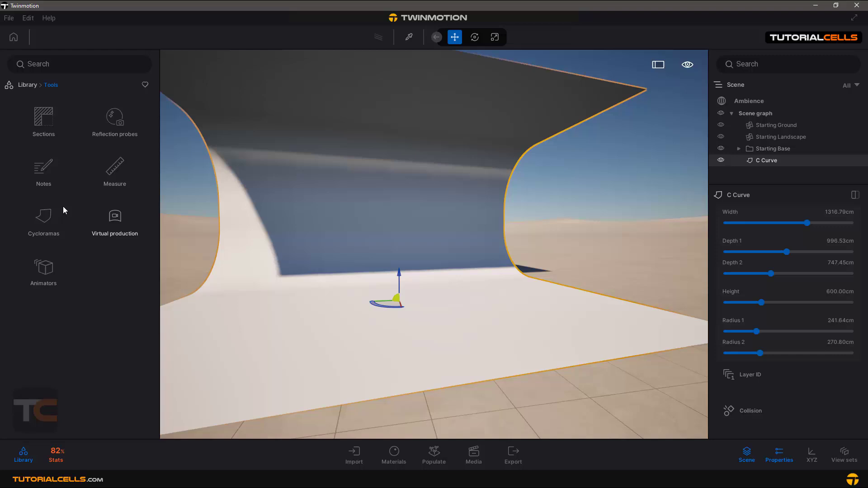
pyautogui.click(43, 221)
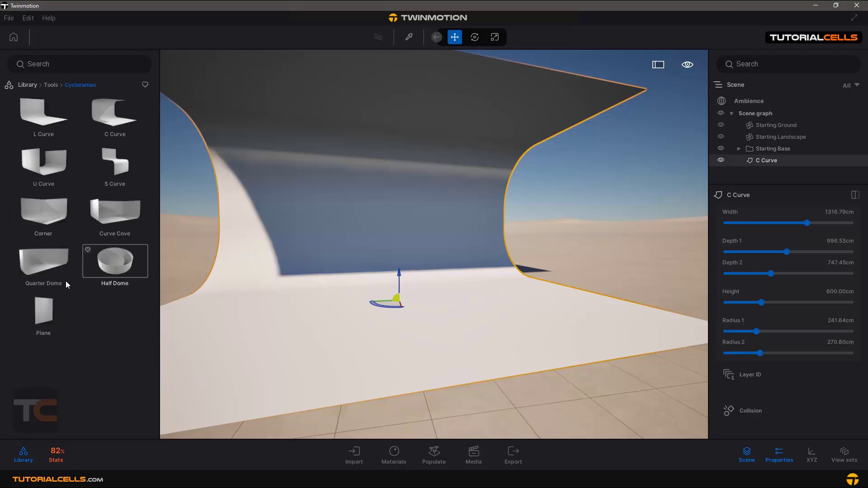
pyautogui.moveTo(50, 213)
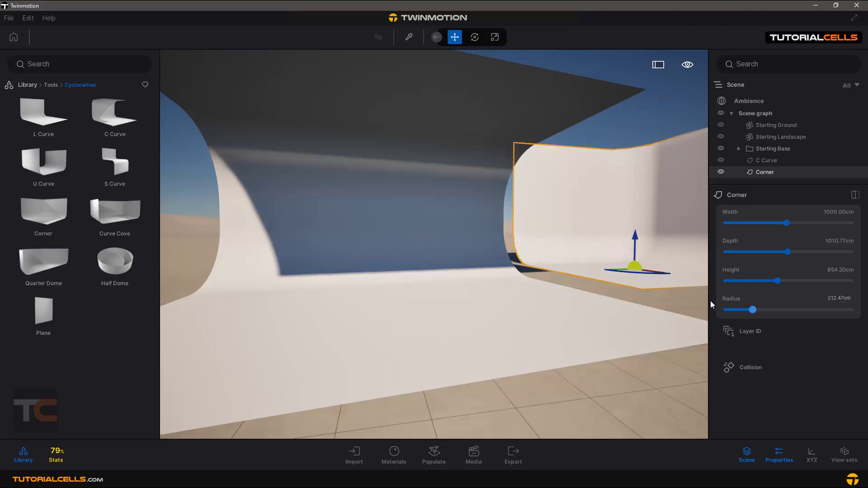
pyautogui.click(768, 160)
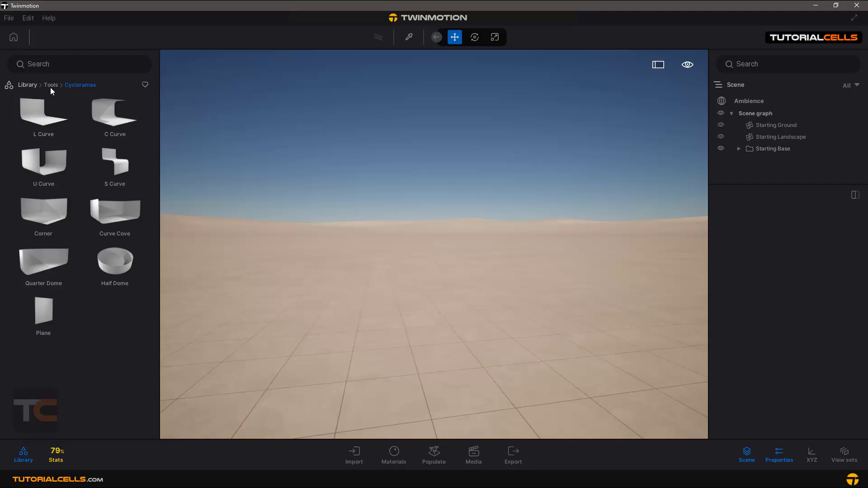
# - Place a Led wall from Virtual production in the scene and review its grid configuration
pyautogui.click(50, 85)
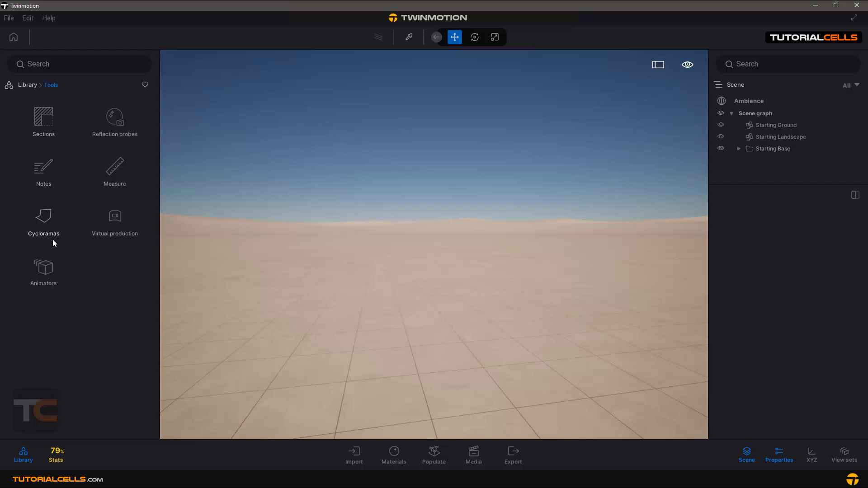
pyautogui.moveTo(114, 222)
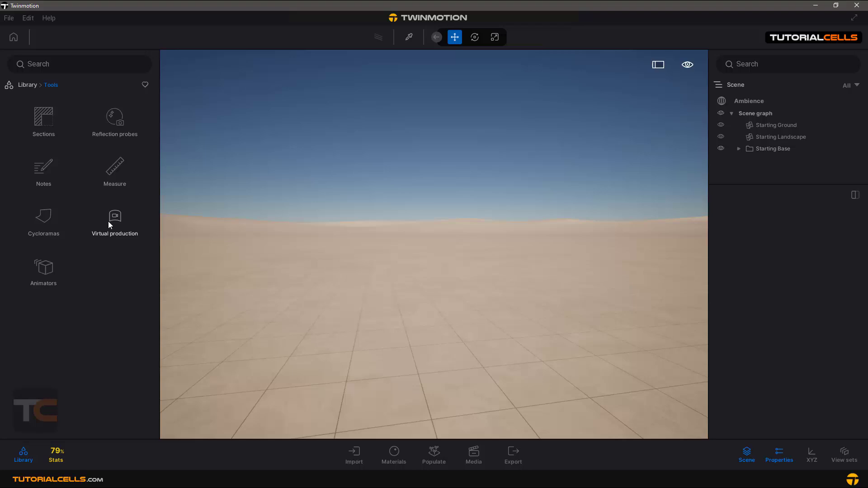
pyautogui.click(115, 219)
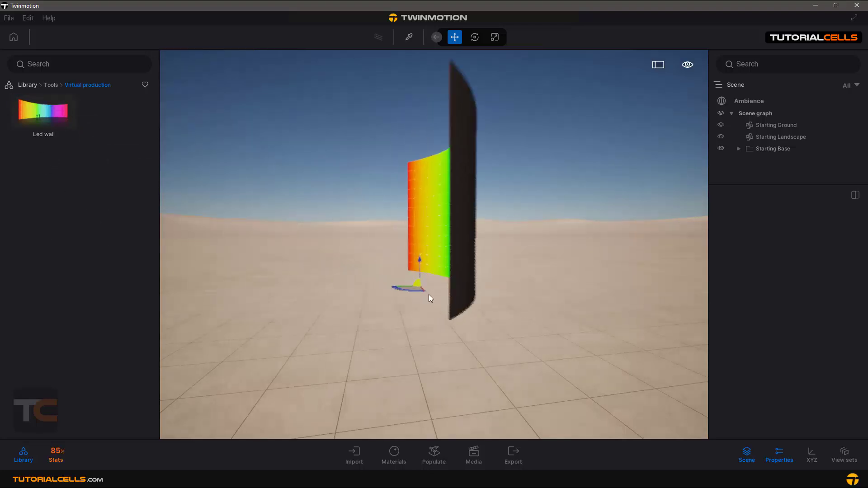
pyautogui.click(438, 222)
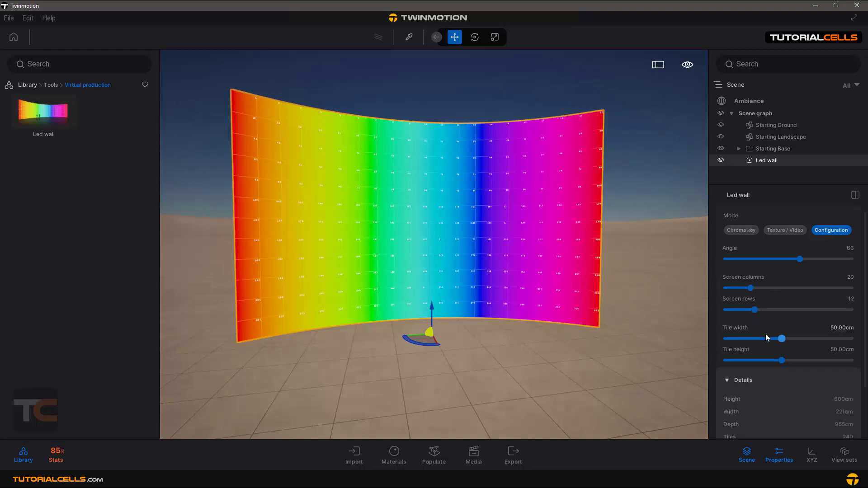
pyautogui.scroll(-3)
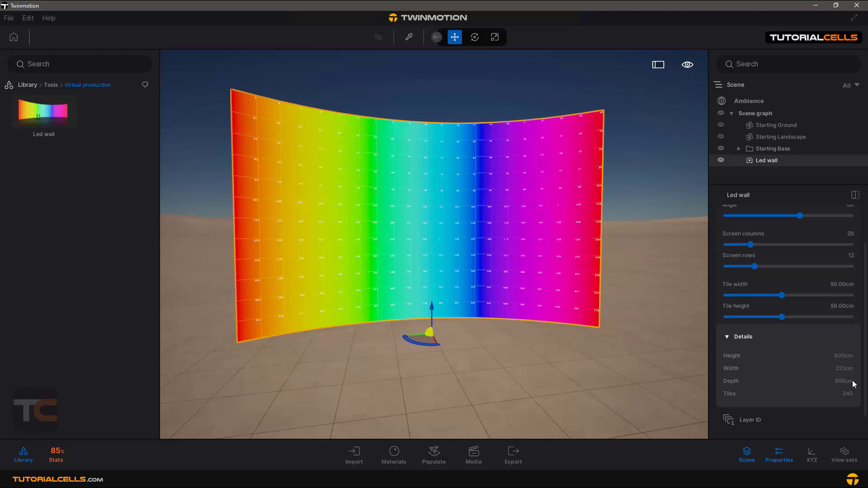
pyautogui.scroll(3)
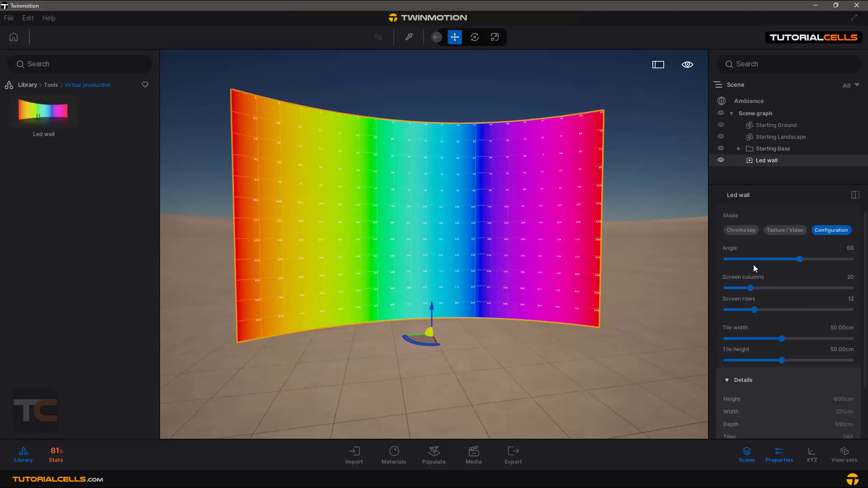
pyautogui.moveTo(741, 229)
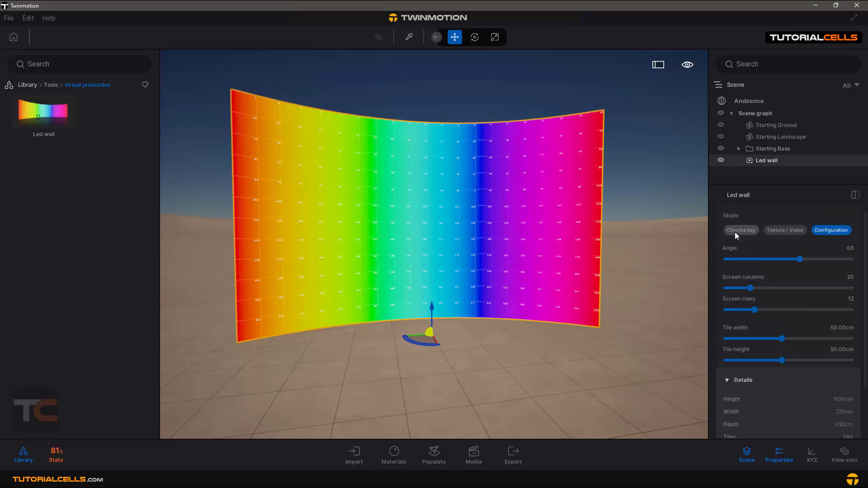
# - Set the Led wall Mode to Chroma key so it shows a solid green screen
pyautogui.click(741, 230)
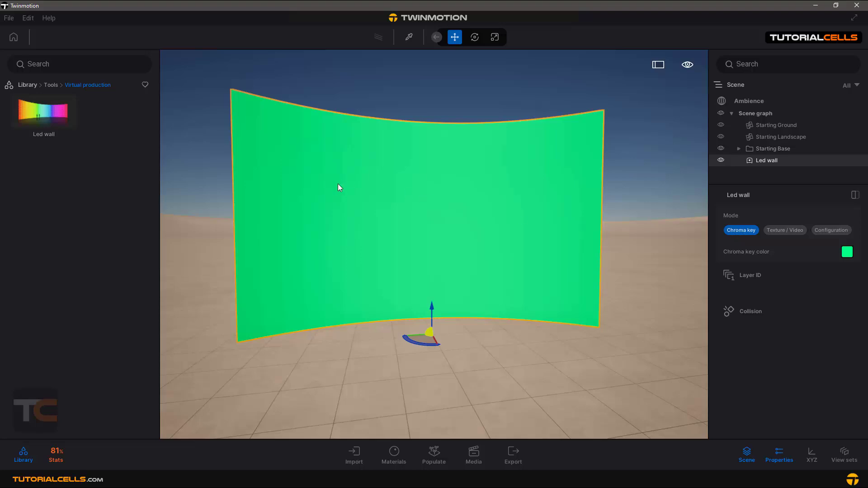
pyautogui.moveTo(709, 333)
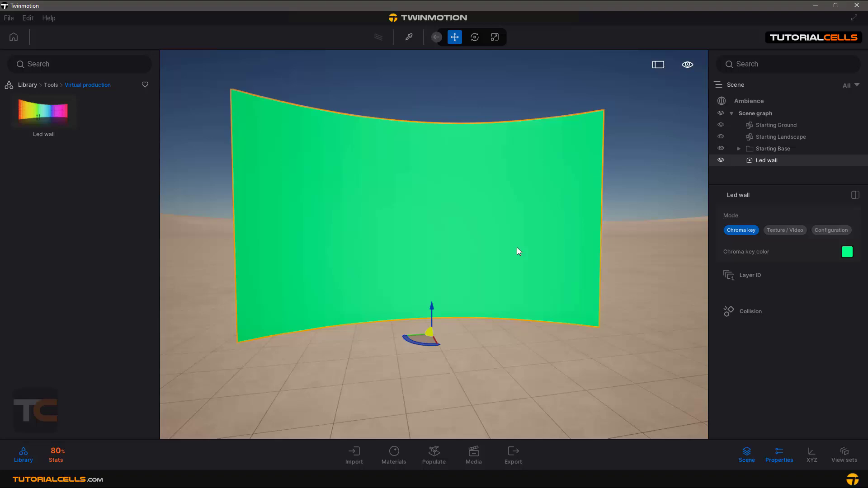
pyautogui.moveTo(706, 289)
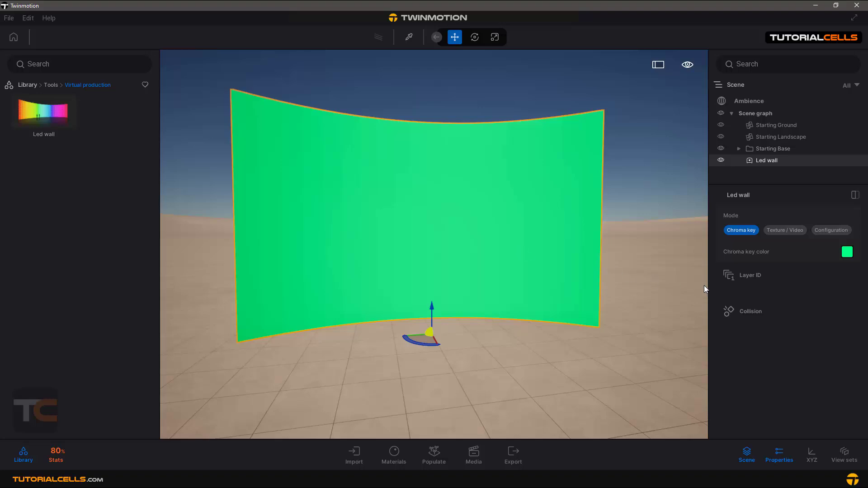
pyautogui.moveTo(500, 254)
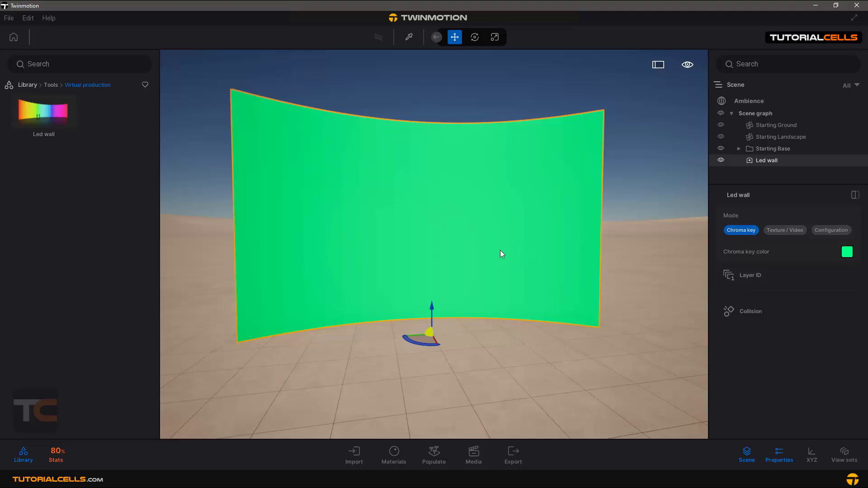
pyautogui.moveTo(487, 256)
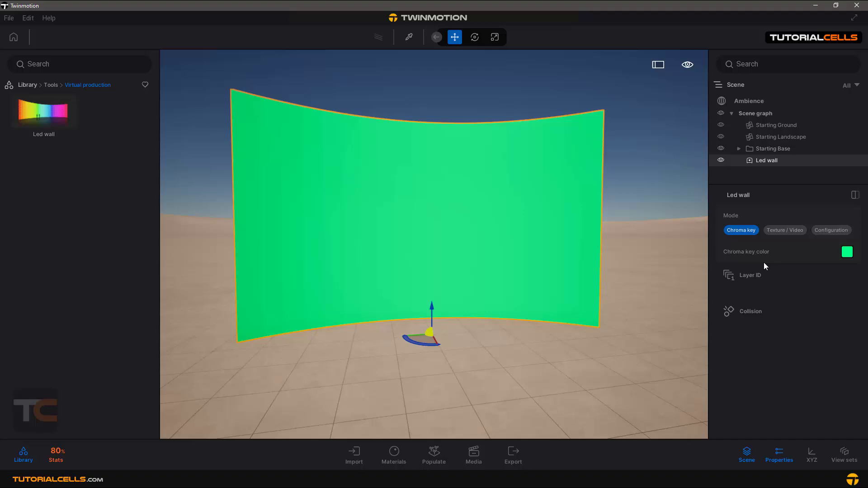
pyautogui.moveTo(717, 245)
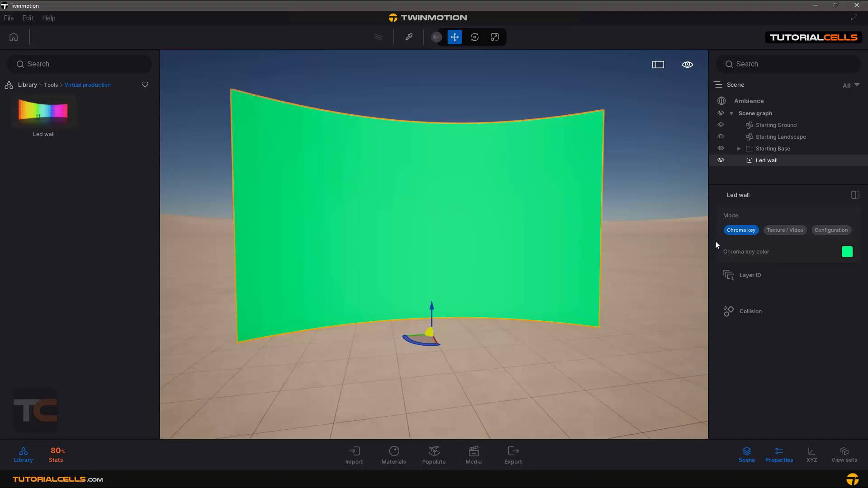
pyautogui.moveTo(785, 231)
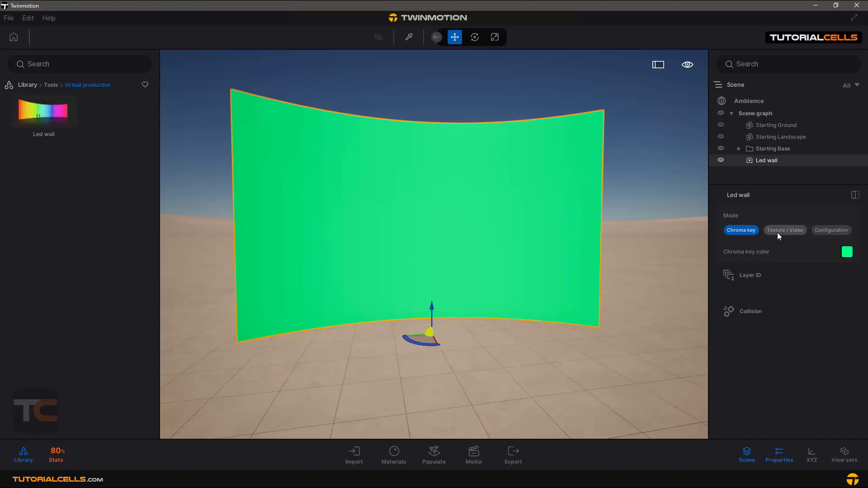
pyautogui.click(784, 230)
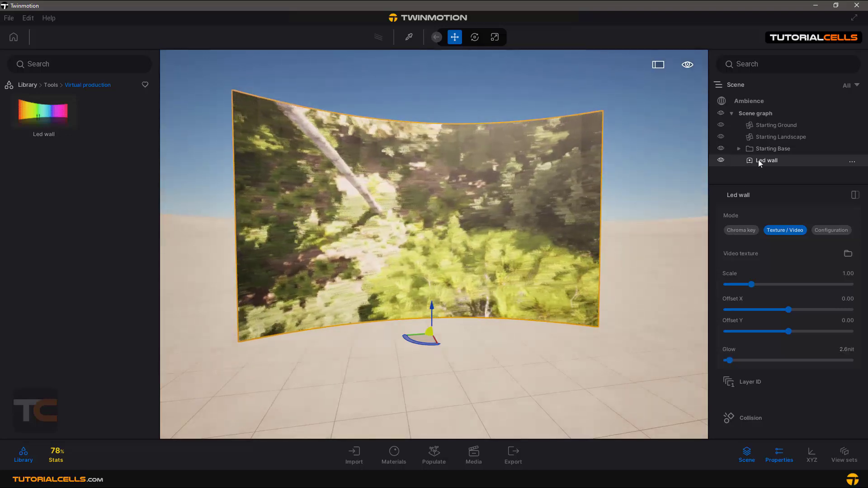
pyautogui.click(831, 230)
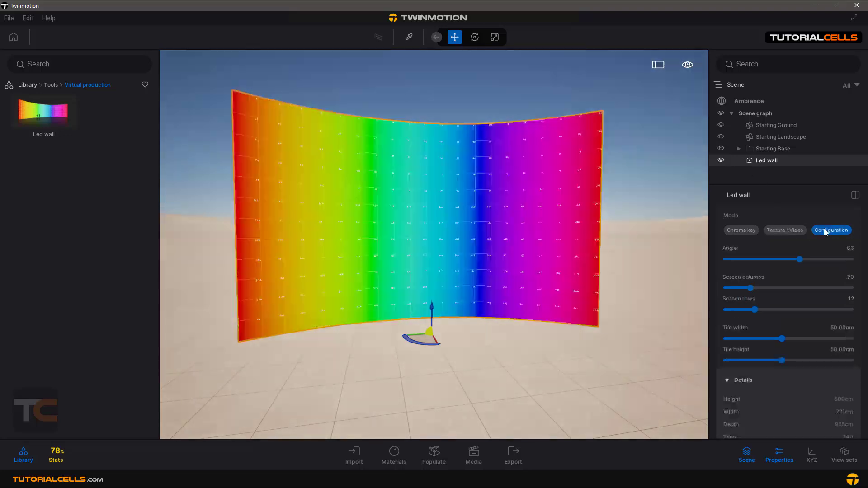
pyautogui.click(741, 230)
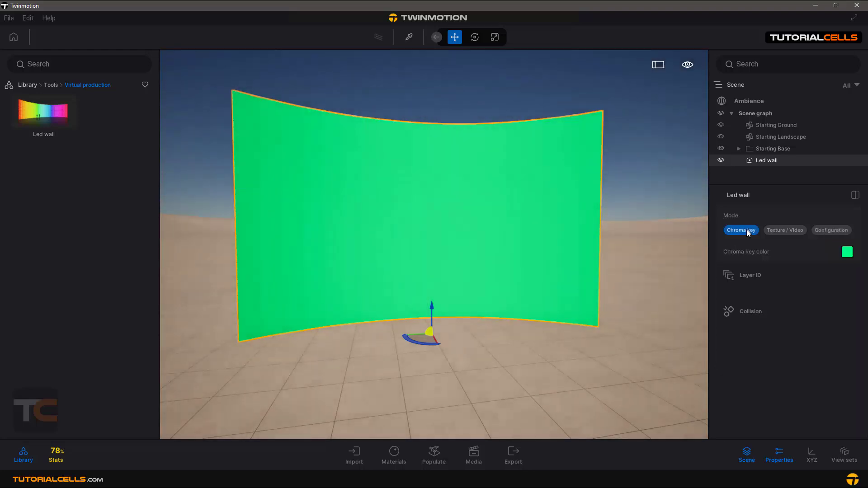
pyautogui.moveTo(22, 87)
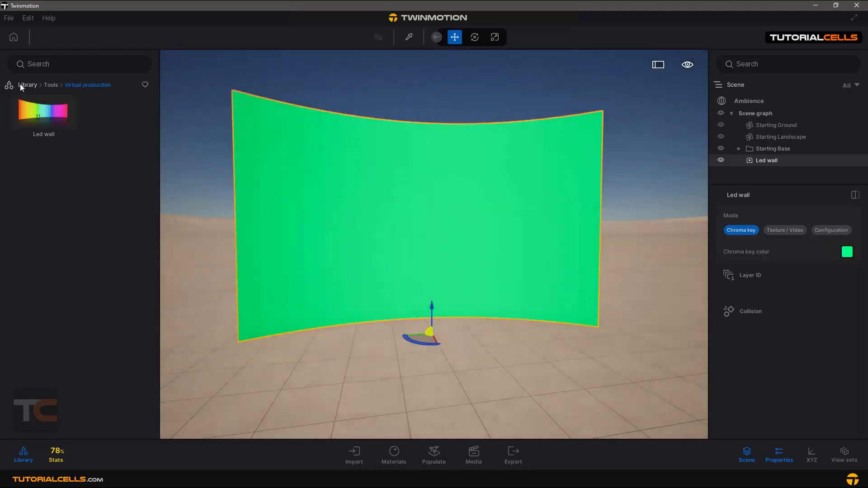
# - Return from Virtual production to the Tools list via the breadcrumb
pyautogui.click(50, 85)
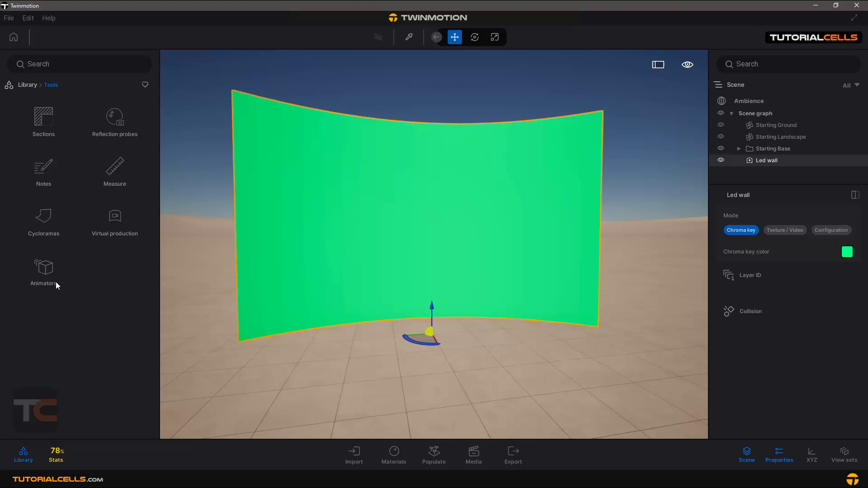
pyautogui.moveTo(71, 226)
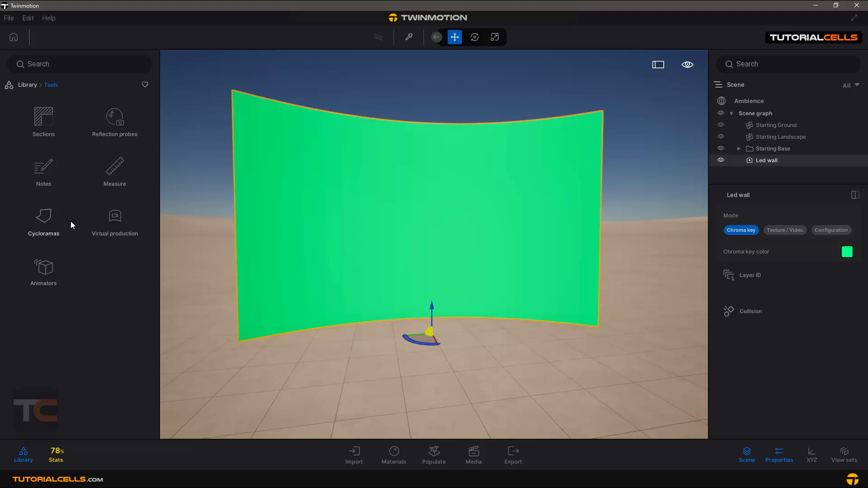
pyautogui.moveTo(46, 270)
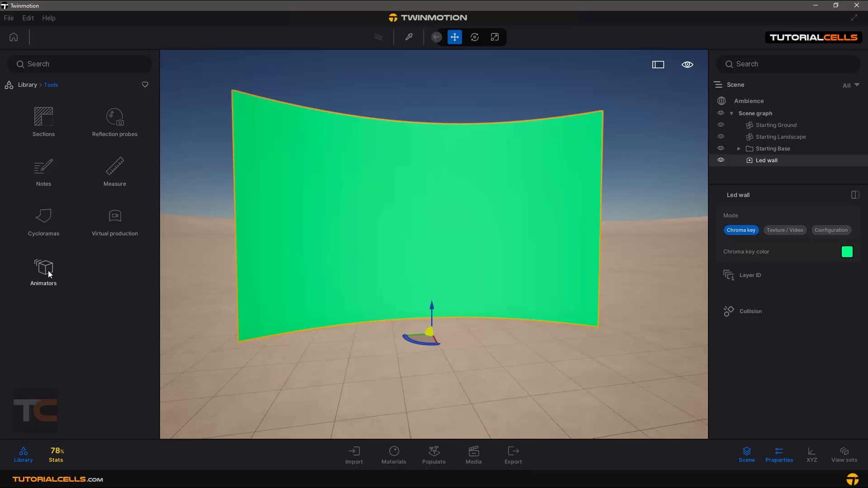
pyautogui.moveTo(49, 273)
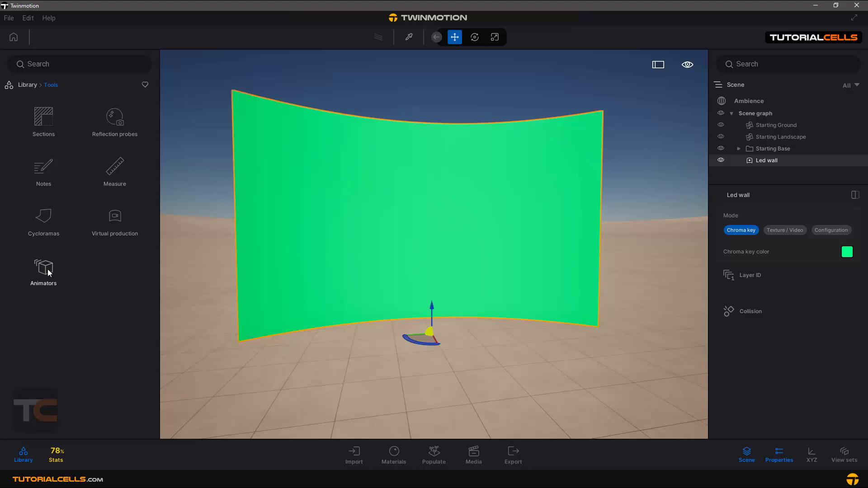